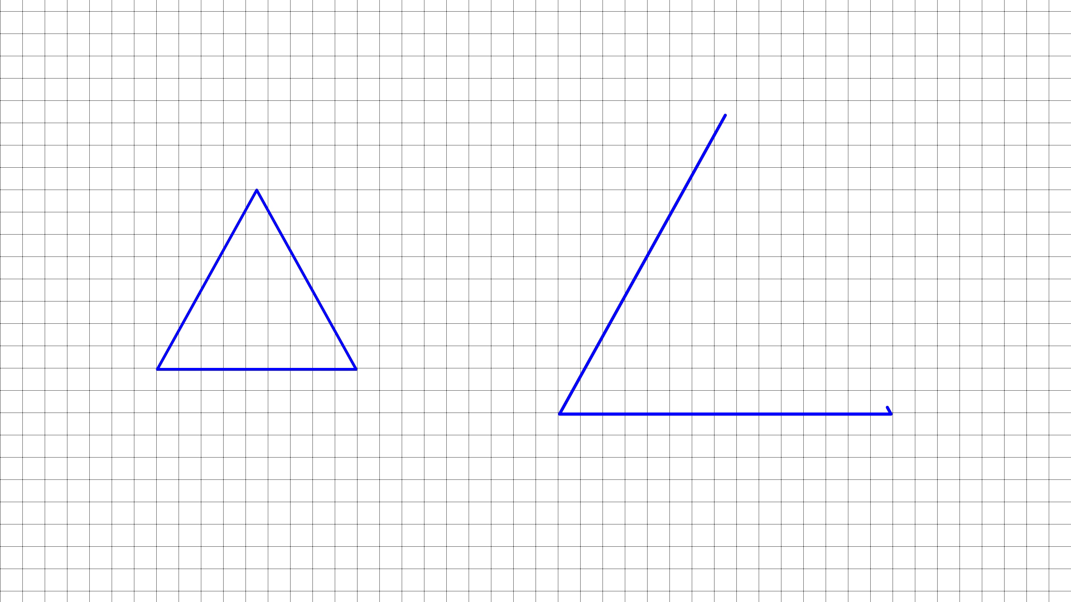
# - Close the large triangle with its right side from the top vertex down to the base end
pyautogui.moveTo(724, 117); pyautogui.dragTo(891, 412)
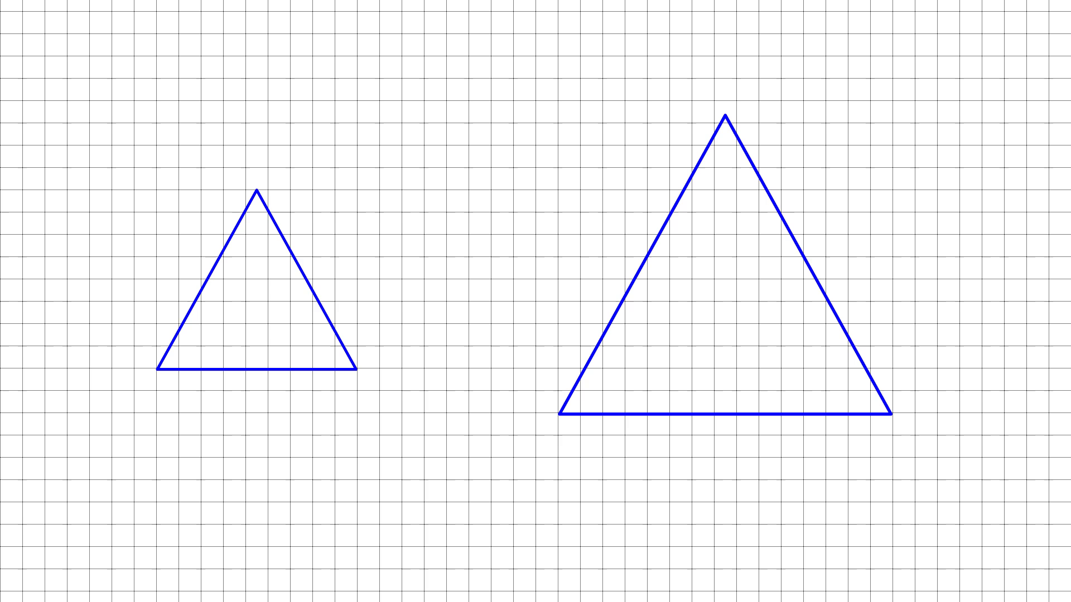